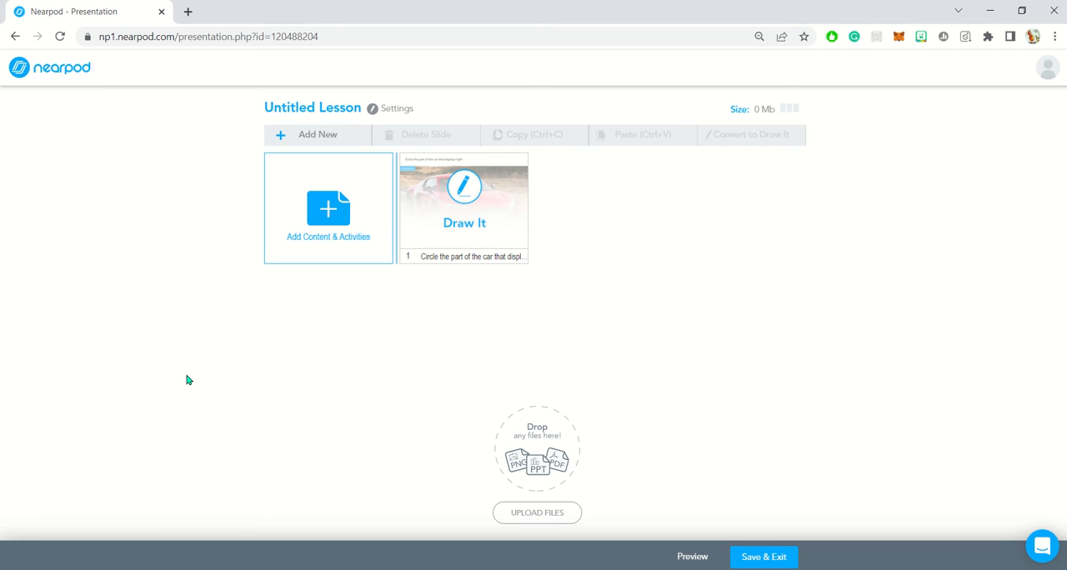
{"action": "mouse_move", "coordinate": [274, 380]}
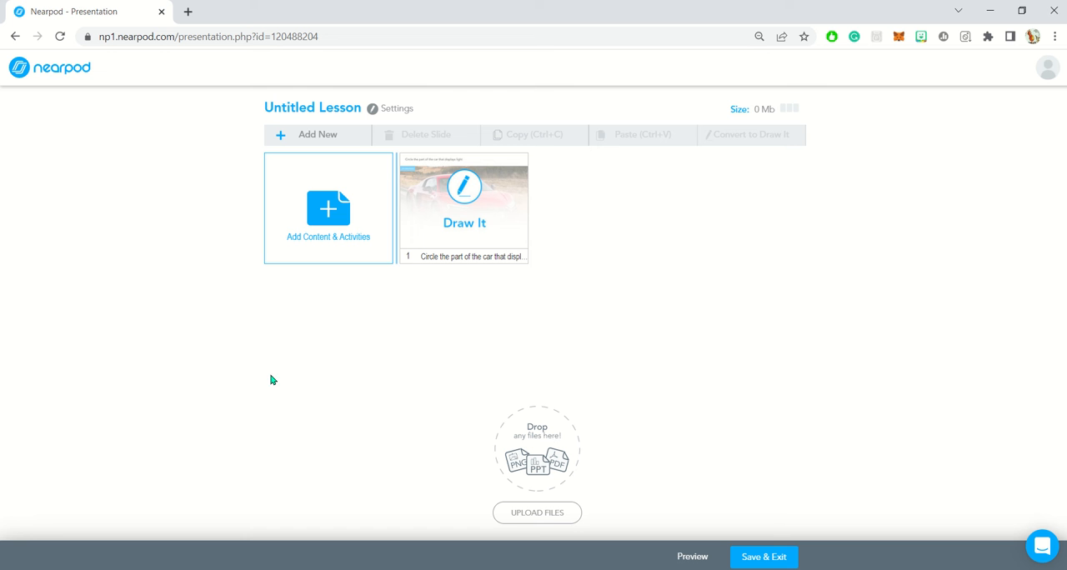
{"action": "mouse_move", "coordinate": [285, 373]}
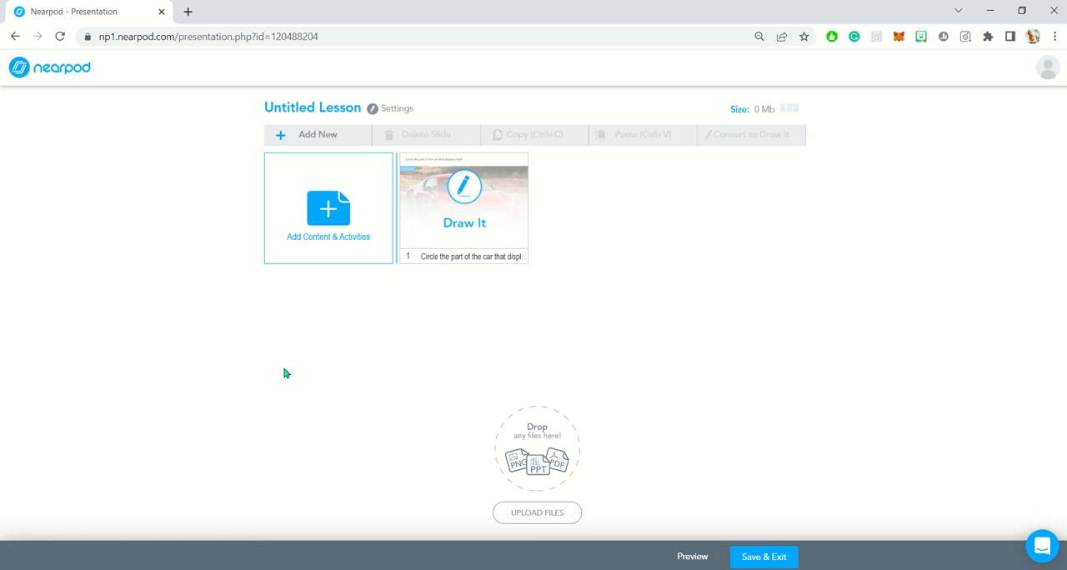
{"action": "mouse_move", "coordinate": [325, 243]}
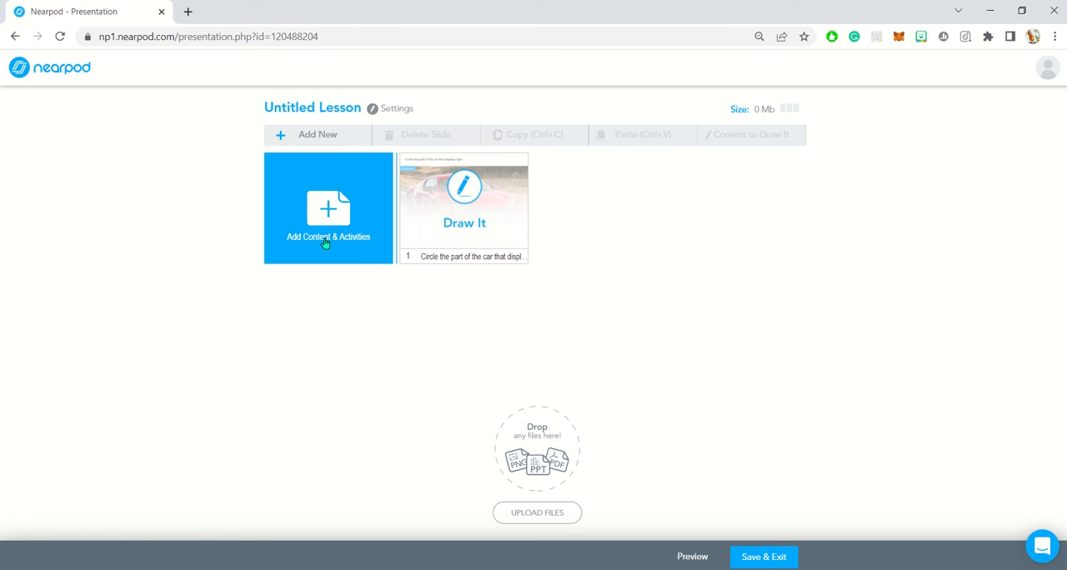
Show the Activities list in the Add Content & Activities menu
{"action": "left_click", "coordinate": [327, 208]}
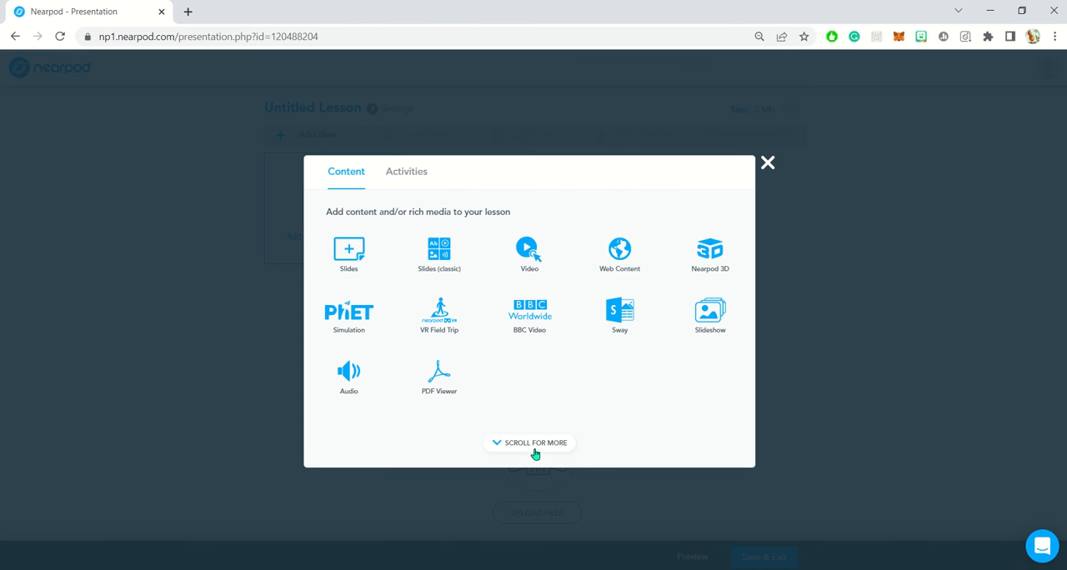
{"action": "left_click", "coordinate": [406, 171]}
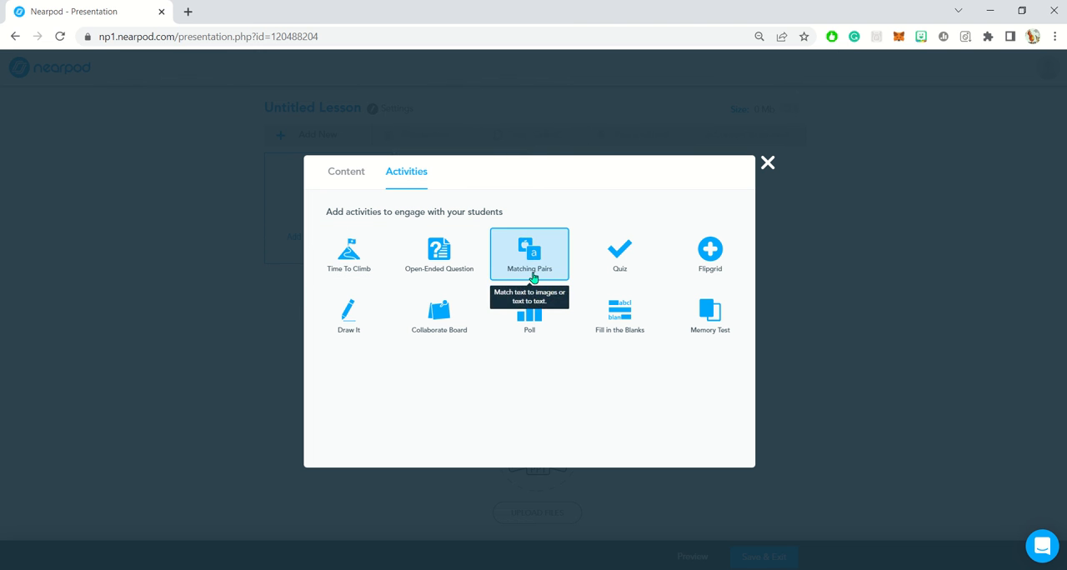
{"action": "mouse_move", "coordinate": [612, 397]}
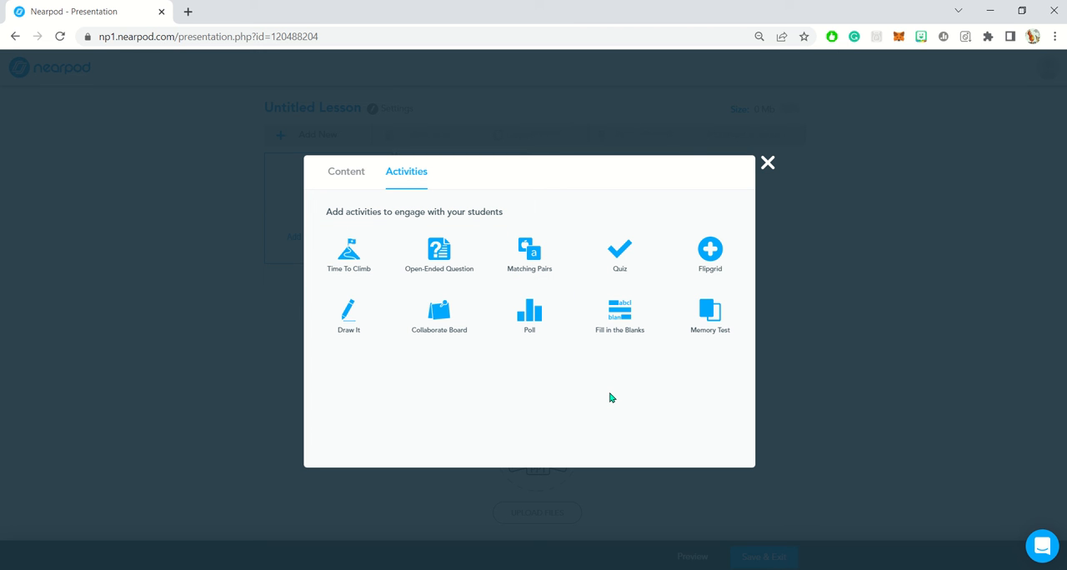
{"action": "mouse_move", "coordinate": [552, 418]}
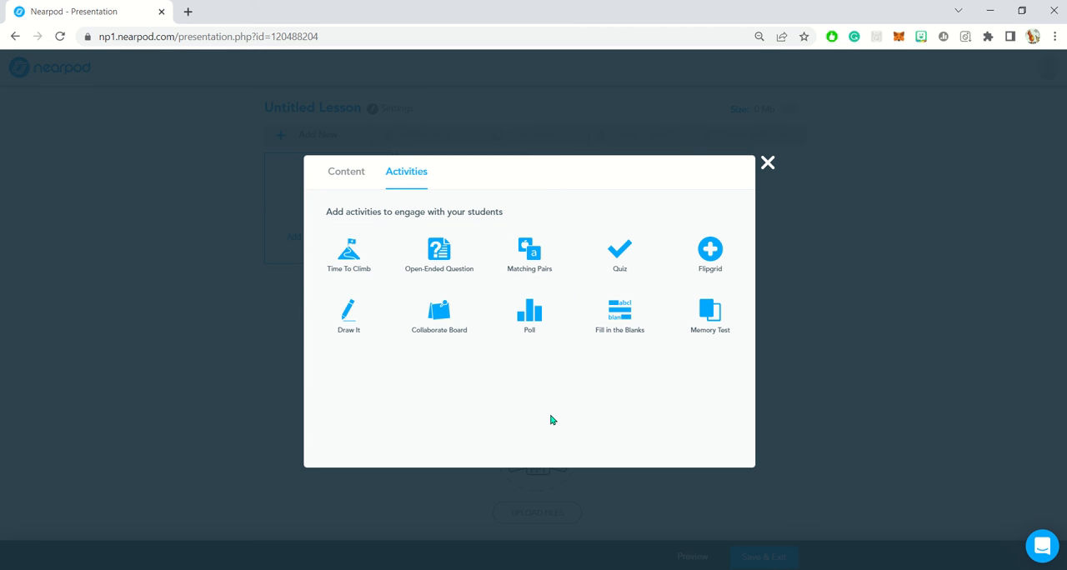
{"action": "mouse_move", "coordinate": [453, 271]}
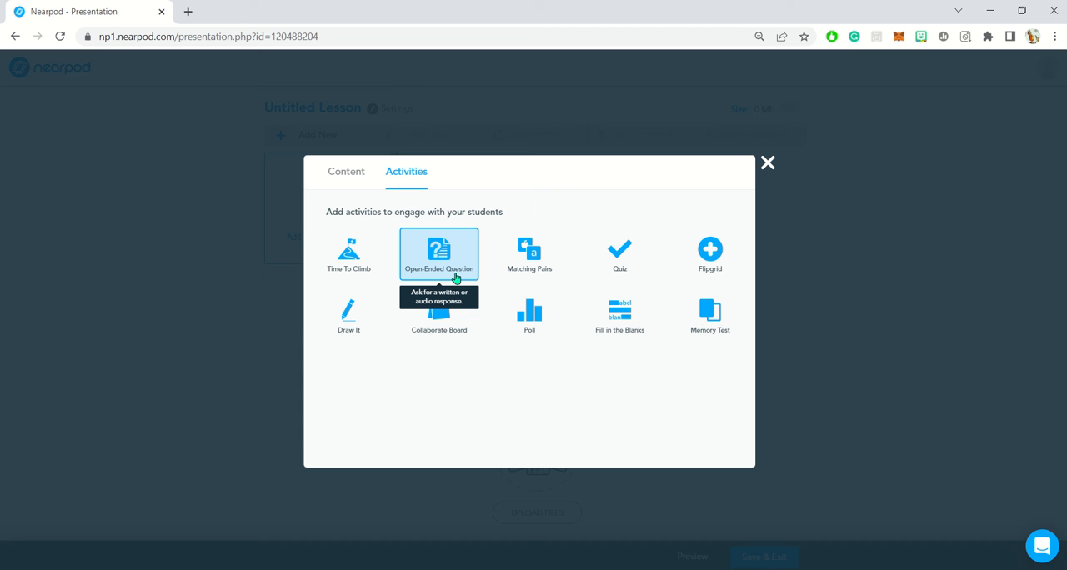
{"action": "mouse_move", "coordinate": [460, 269]}
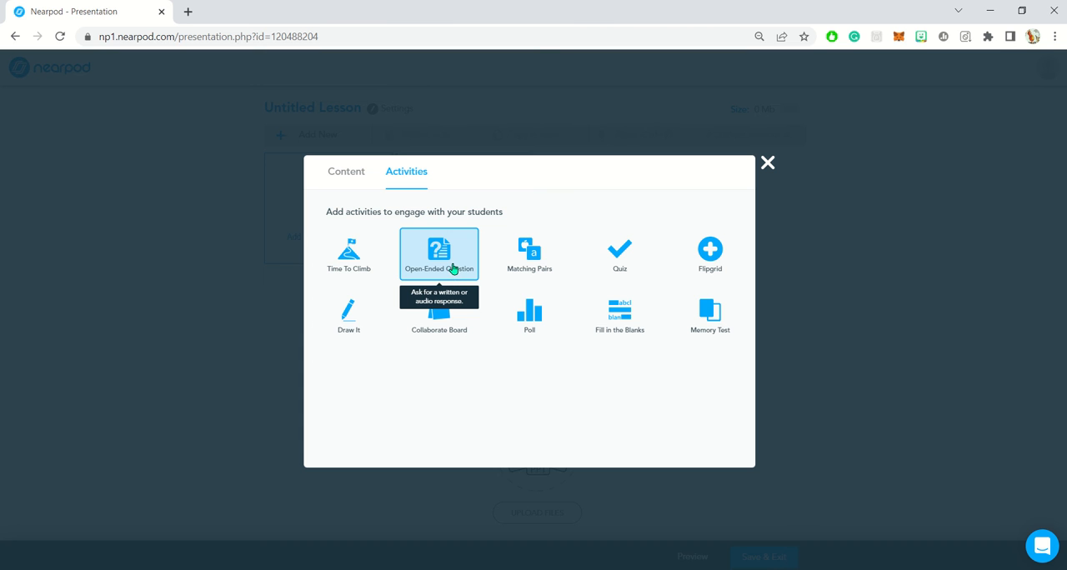
Create an Open Ended Question: 'Summarize your experience in less than 100 words'
{"action": "left_click", "coordinate": [439, 250]}
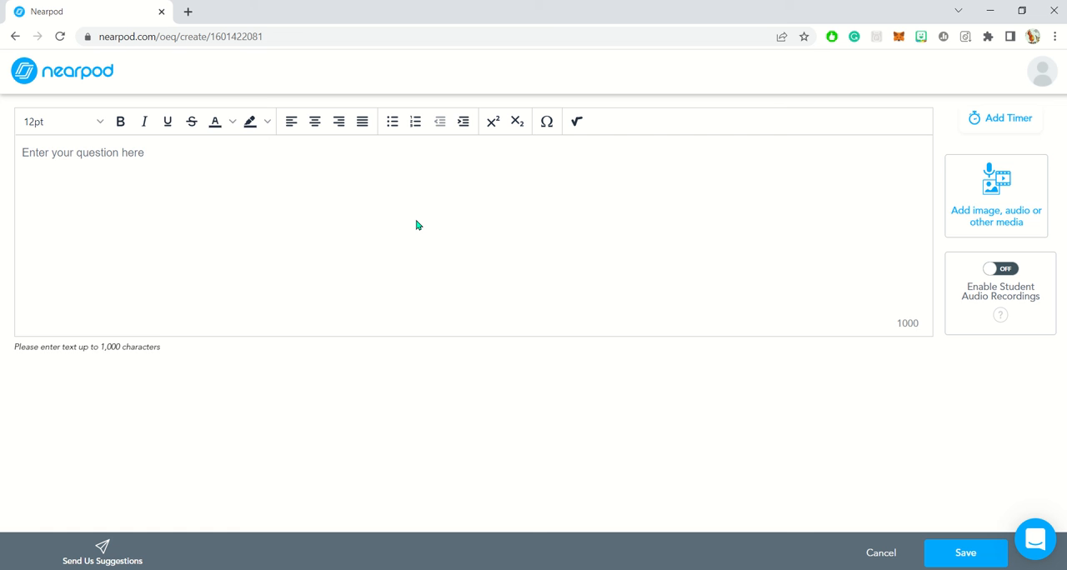
{"action": "type", "text": "D"}
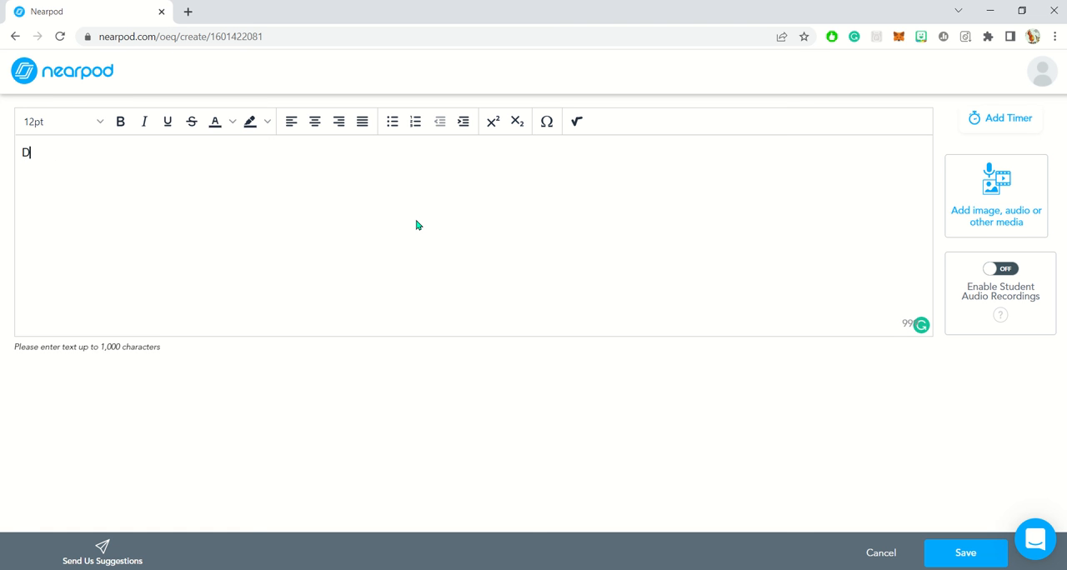
{"action": "type", "text": "iscuss"}
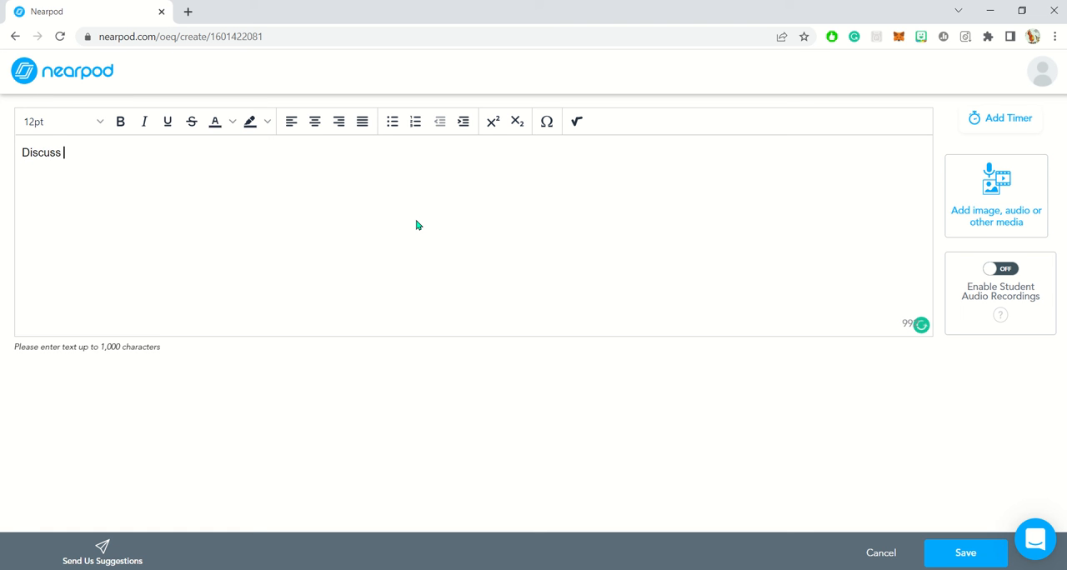
{"action": "type", "text": "the last lesson"}
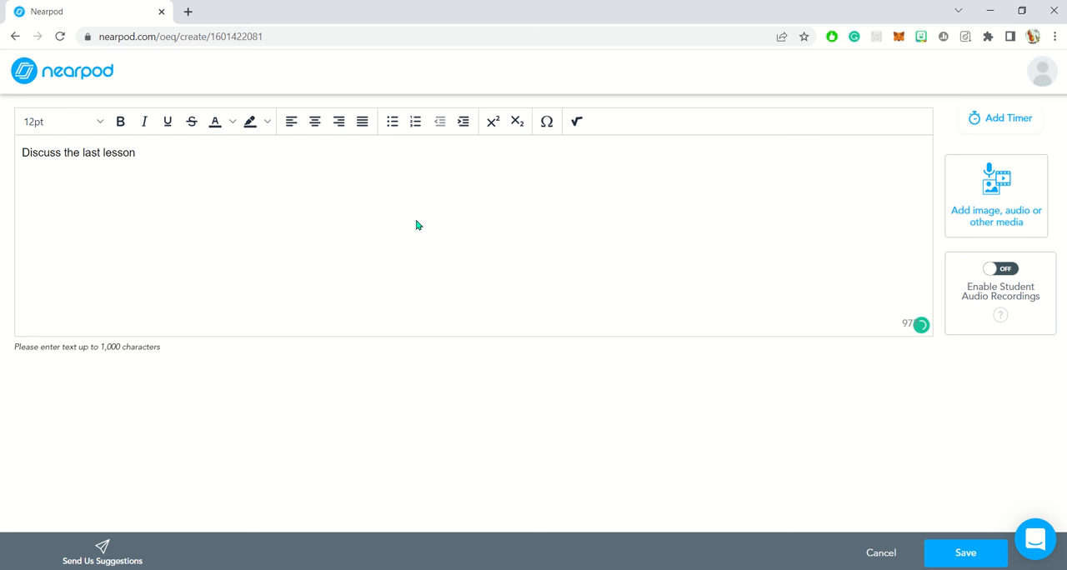
{"action": "type", "text": "Summarize your experience in"}
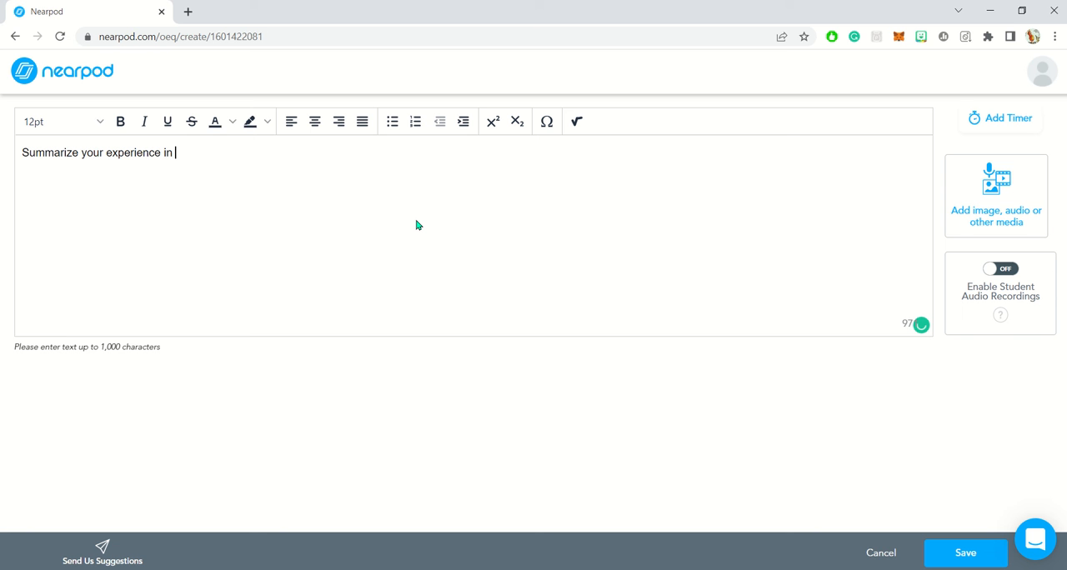
{"action": "type", "text": "less than"}
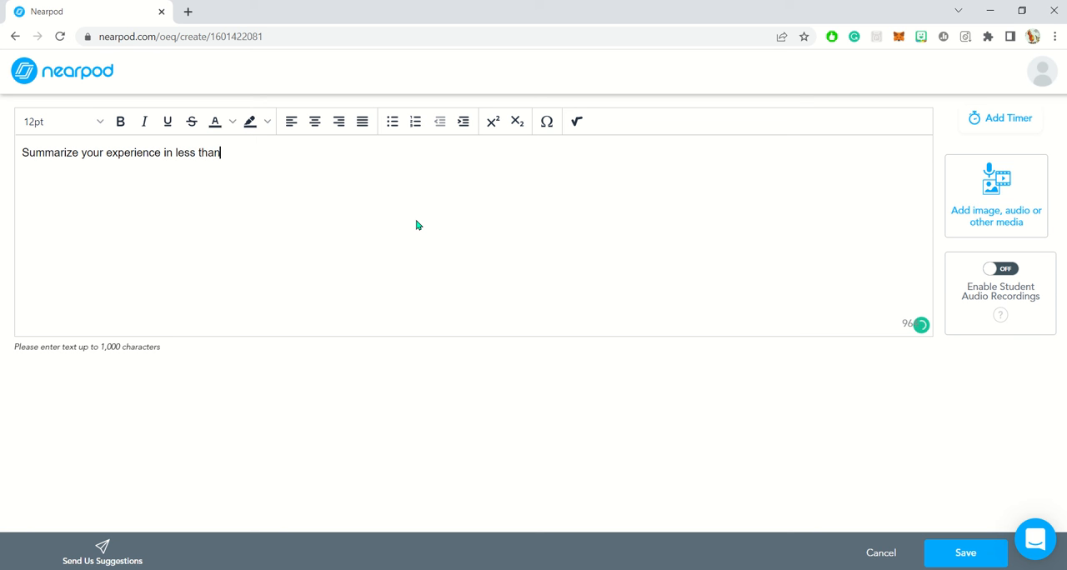
{"action": "type", "text": "100 words"}
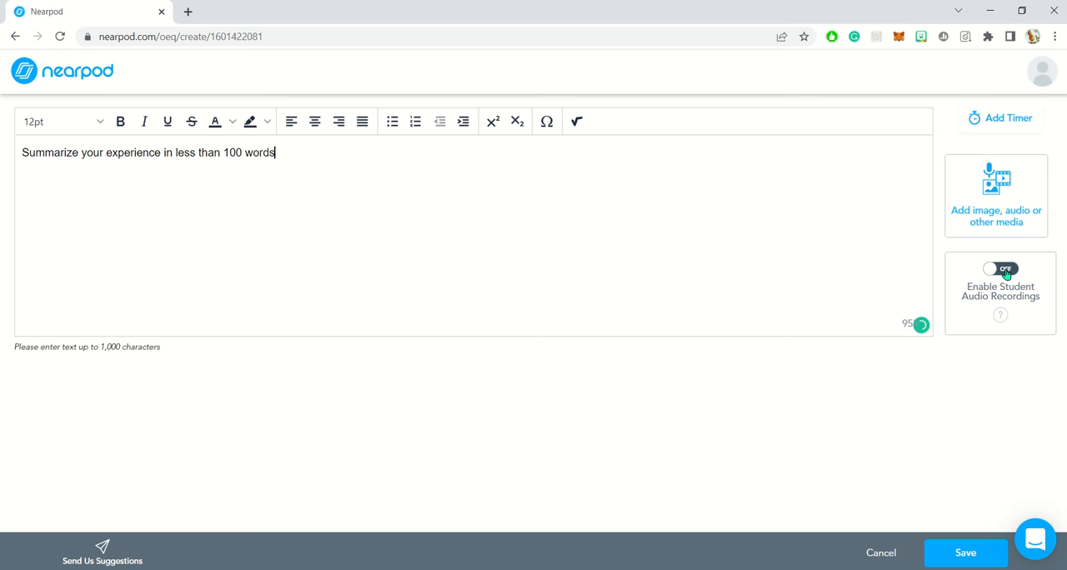
Add a 00:30 timer to the open-ended question and save it to the lesson
{"action": "left_click", "coordinate": [1000, 117]}
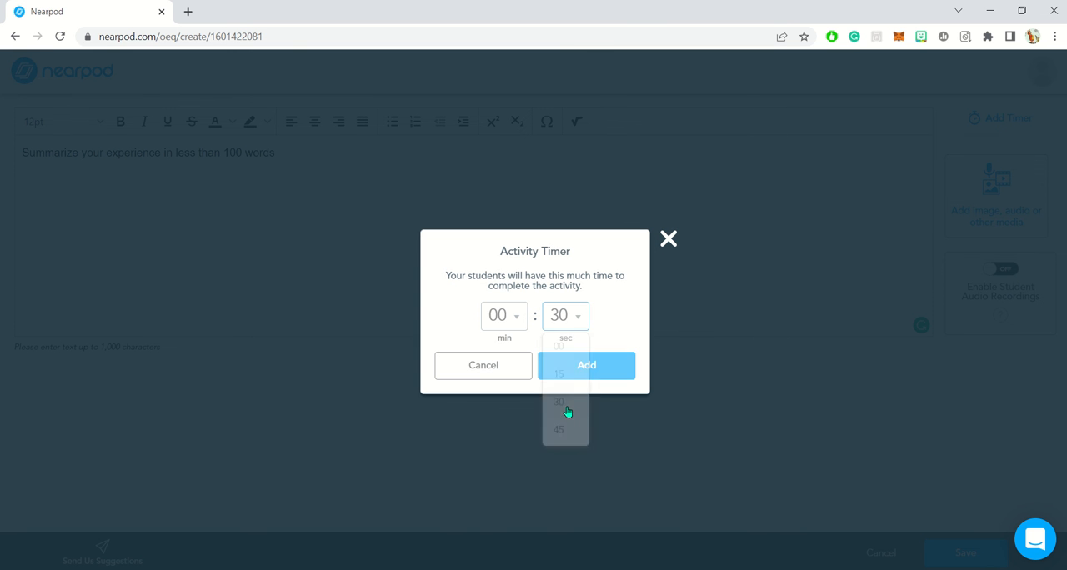
{"action": "left_click", "coordinate": [587, 365]}
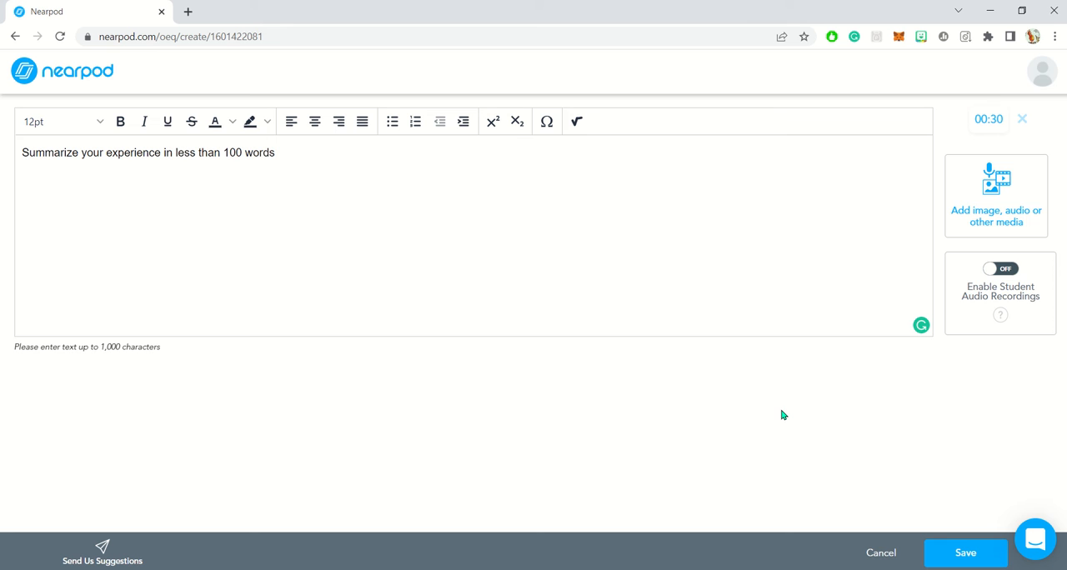
{"action": "left_click", "coordinate": [965, 554]}
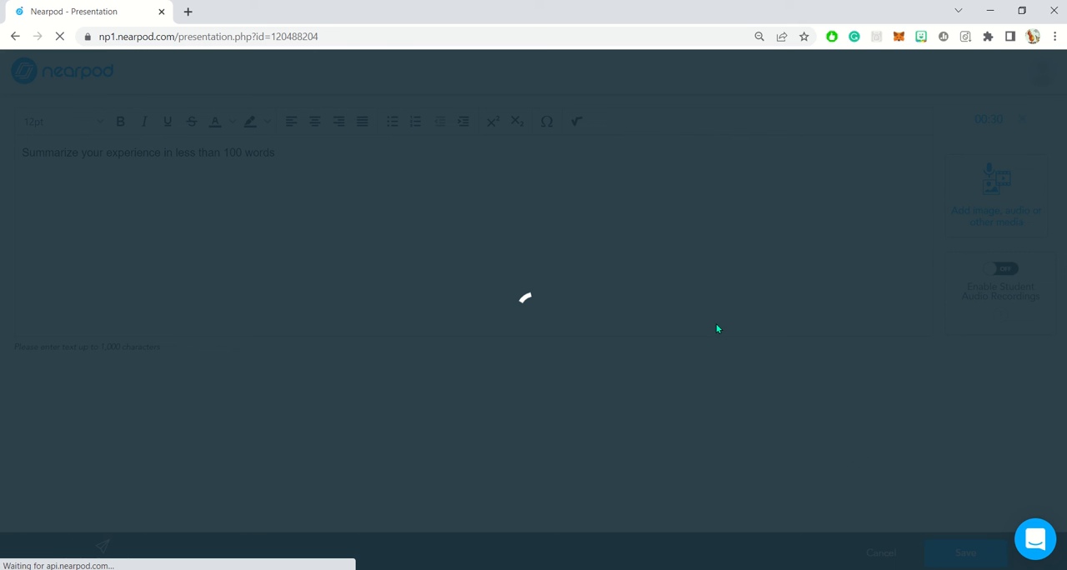
Add a Quiz activity from the Activities list after the Open Ended Question slide
{"action": "left_click", "coordinate": [965, 554]}
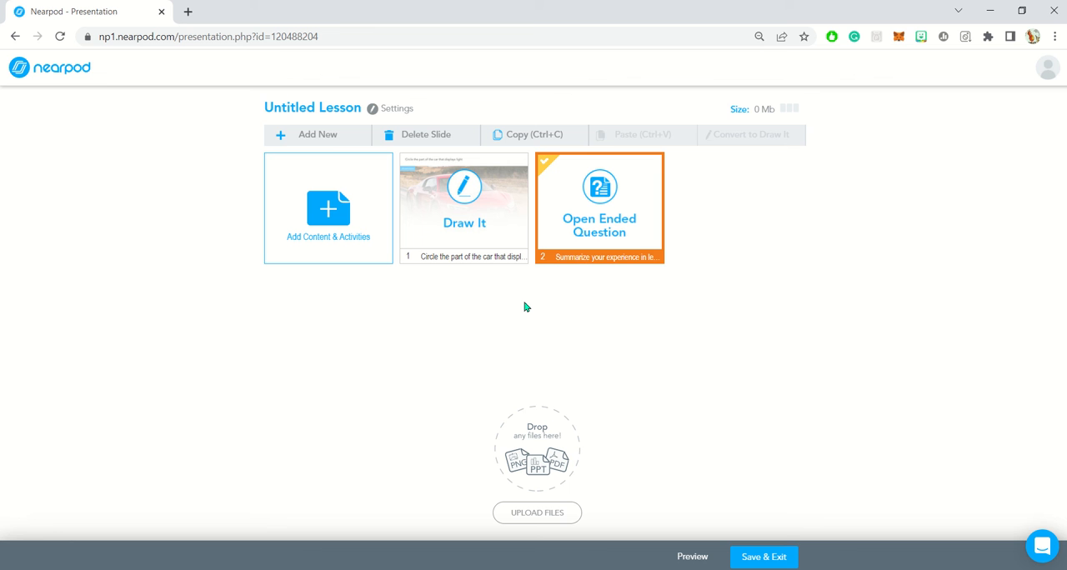
{"action": "left_click", "coordinate": [317, 134]}
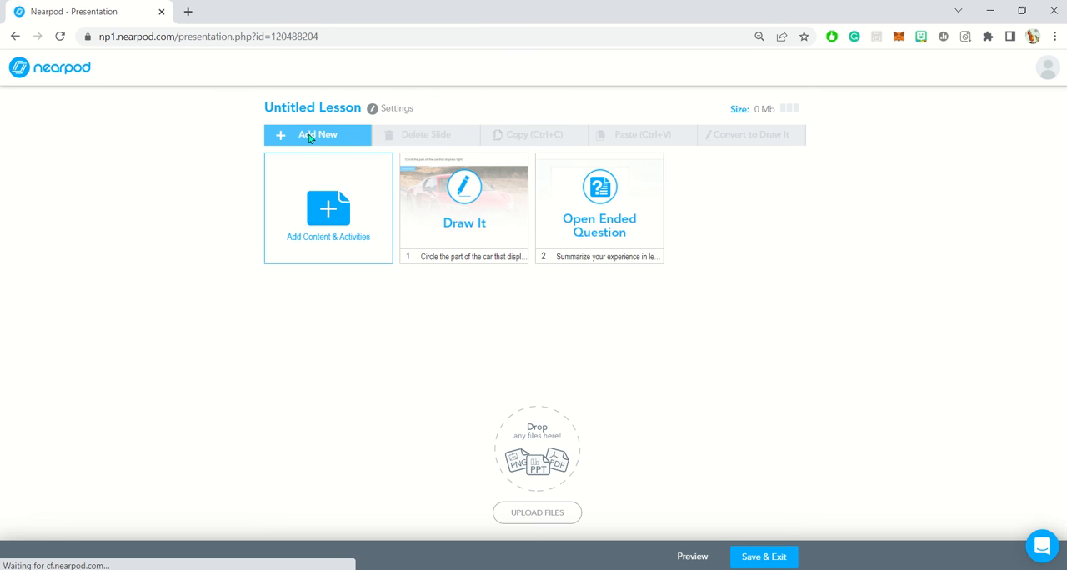
{"action": "left_click", "coordinate": [319, 133]}
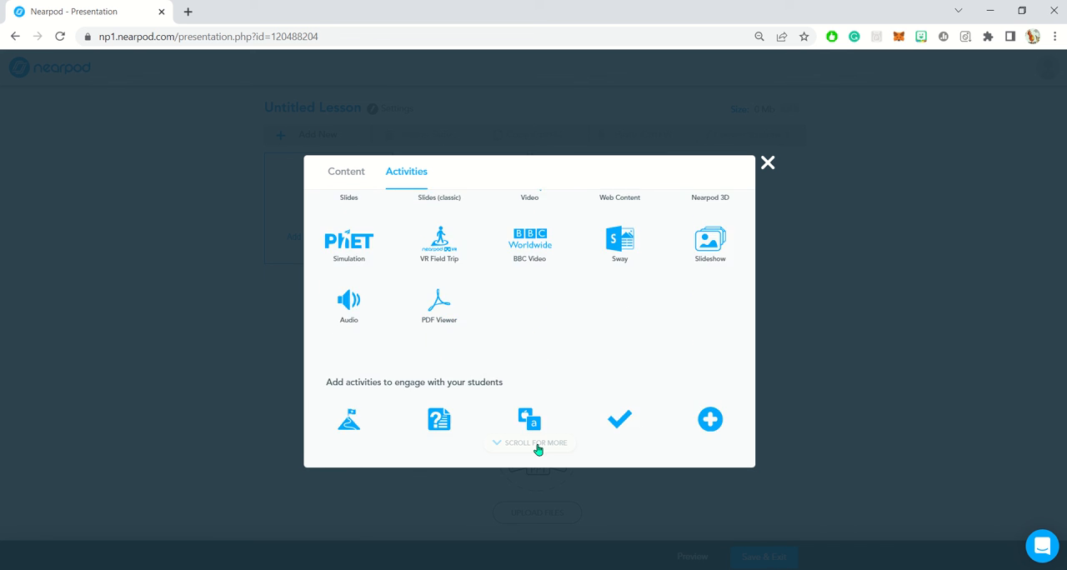
{"action": "scroll", "scroll_direction": "down", "scroll_amount": 3}
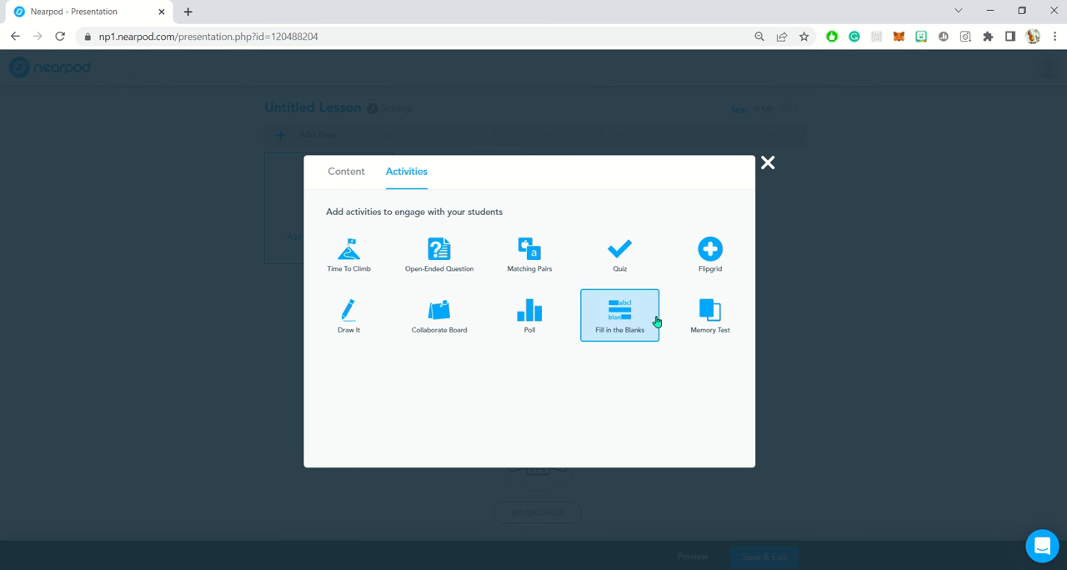
{"action": "left_click", "coordinate": [620, 250]}
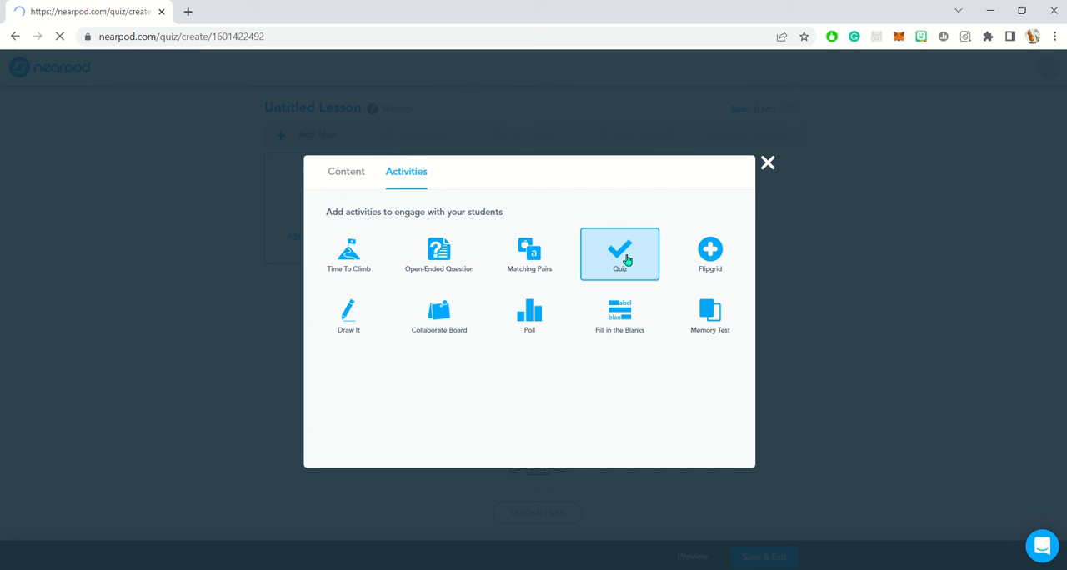
{"action": "left_click", "coordinate": [620, 253]}
{"action": "type", "text": "What is"}
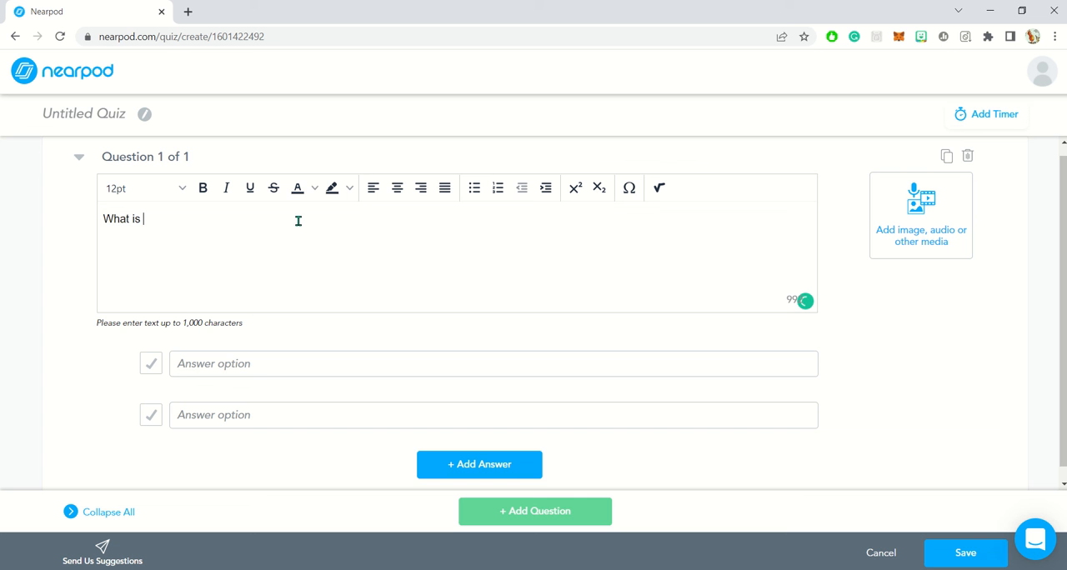
Write question 'What is your name' with answers Bob and Sarah, Bob marked correct
{"action": "type", "text": "your name"}
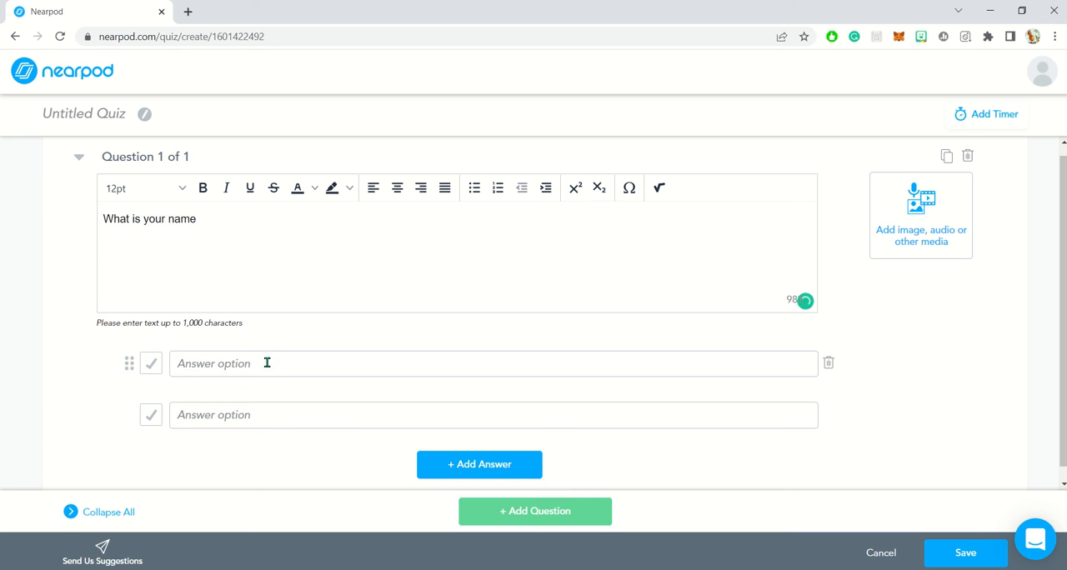
{"action": "type", "text": "Bob"}
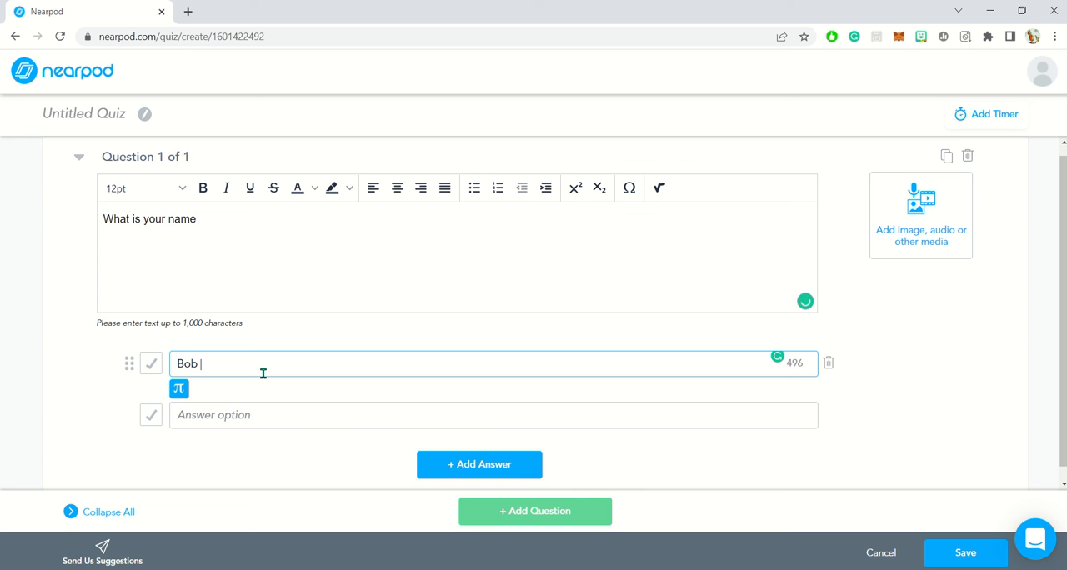
{"action": "type", "text": "Sarah"}
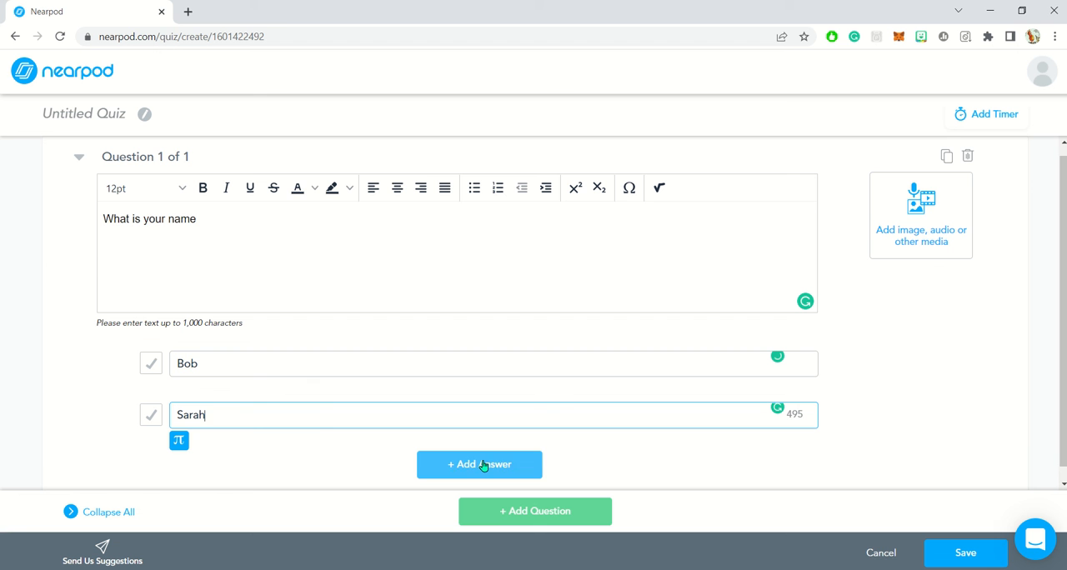
{"action": "left_click", "coordinate": [150, 364]}
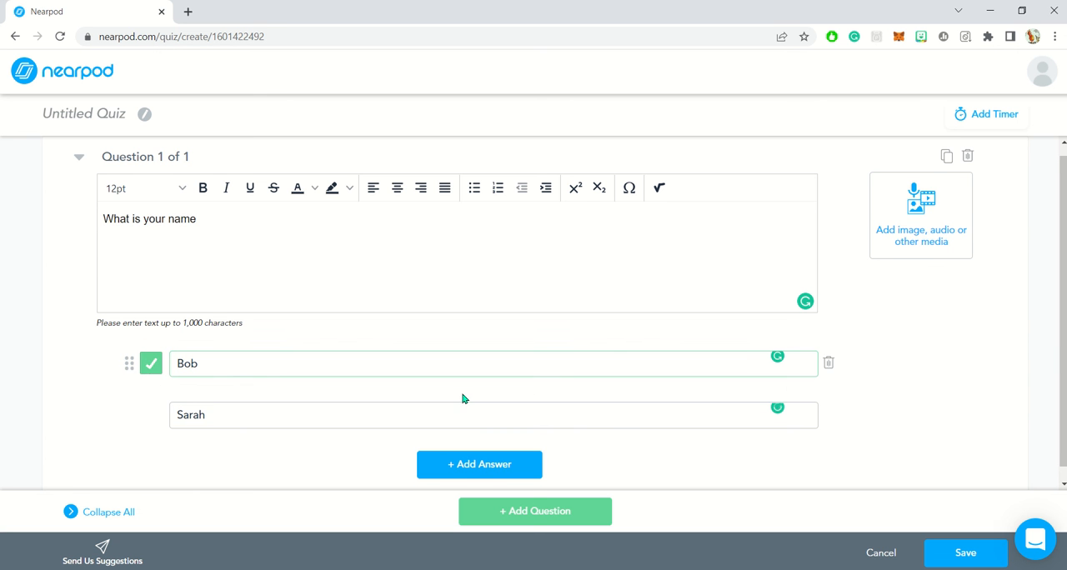
{"action": "scroll", "scroll_direction": "down", "scroll_amount": 3}
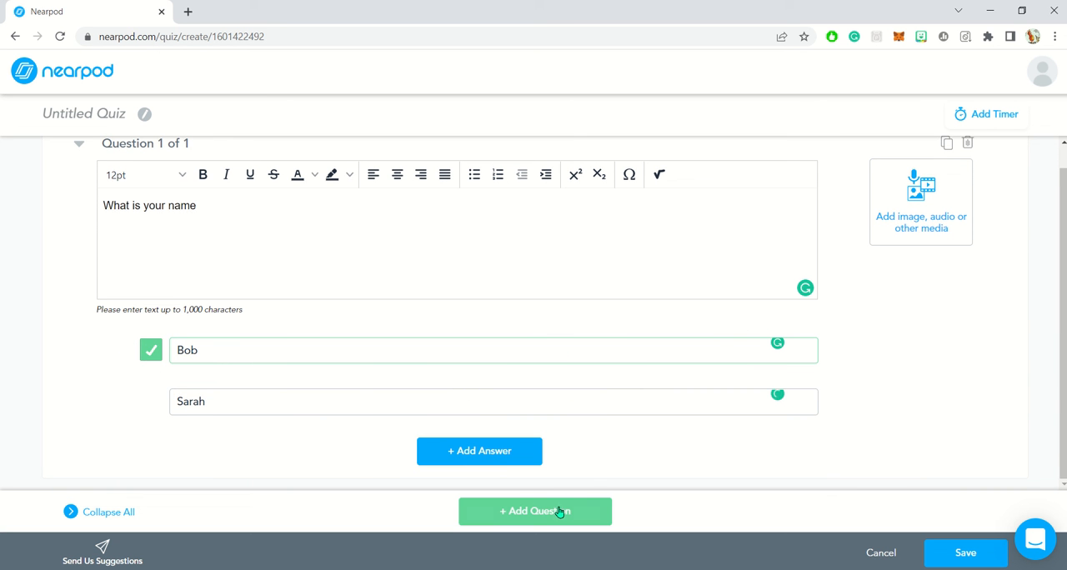
Add question 'How old are you?' with answers 20, 22 and 40, 22 marked correct
{"action": "left_click", "coordinate": [535, 510]}
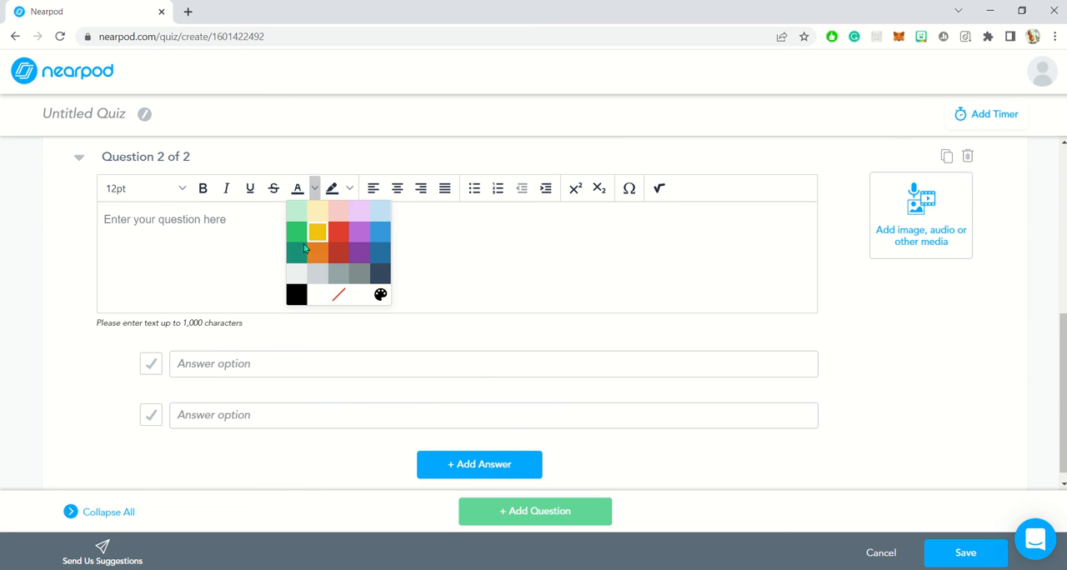
{"action": "type", "text": "Wh"}
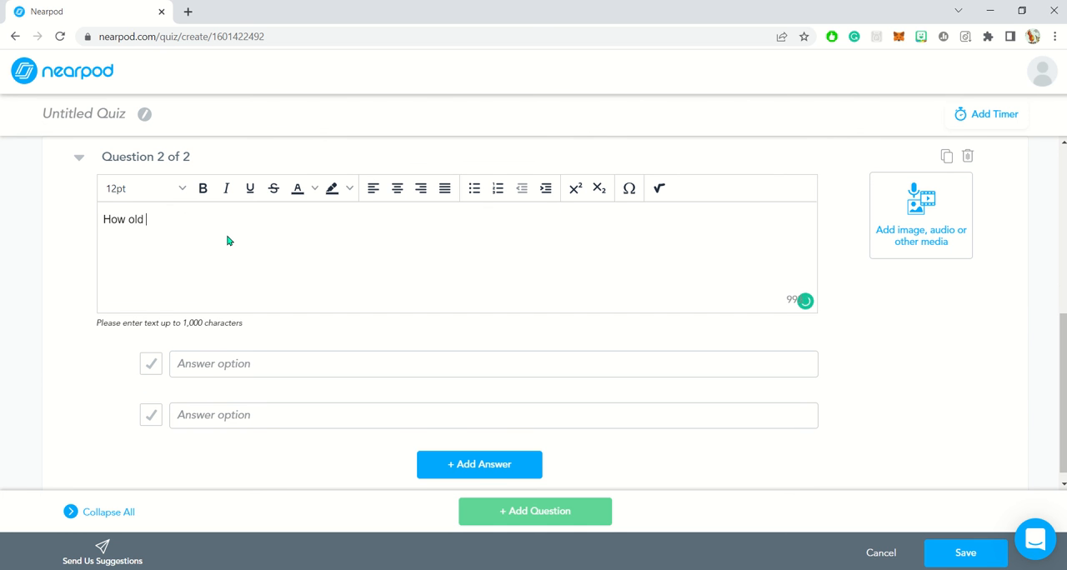
{"action": "type", "text": "are you?"}
{"action": "left_click", "coordinate": [494, 364]}
{"action": "type", "text": "20"}
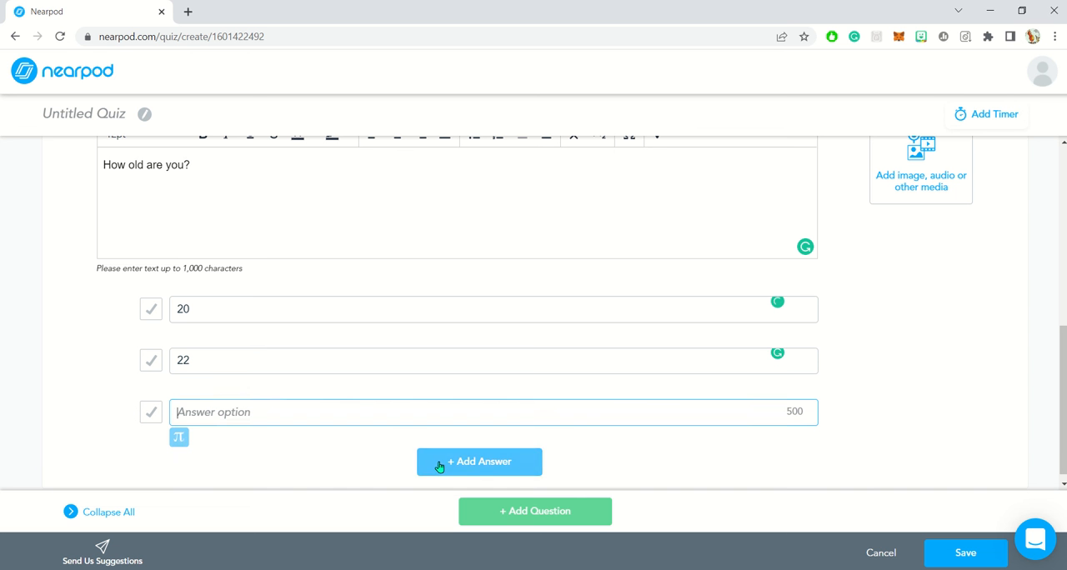
{"action": "type", "text": "4"}
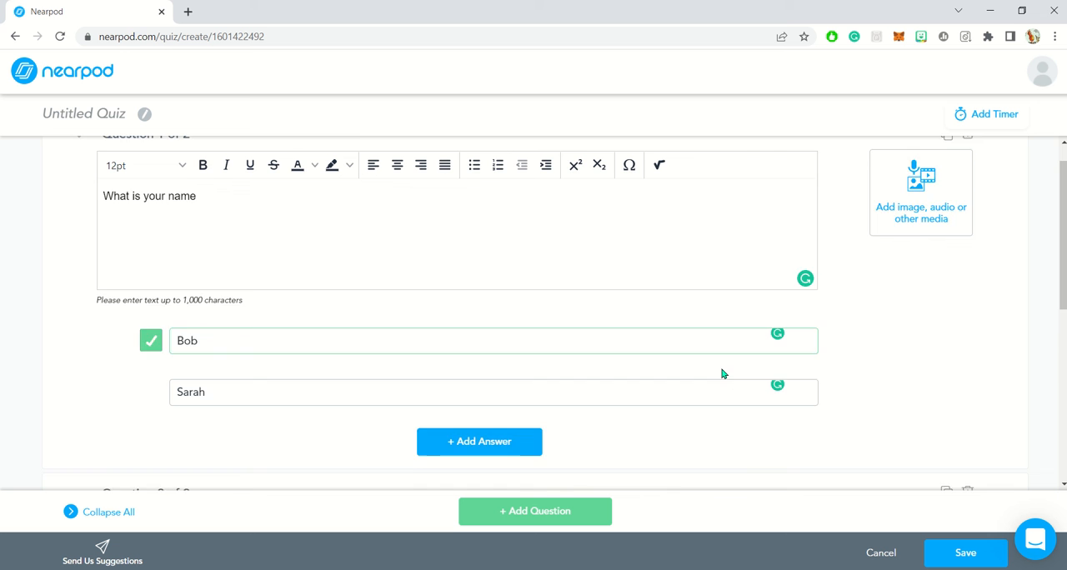
{"action": "scroll", "scroll_direction": "down", "scroll_amount": 3}
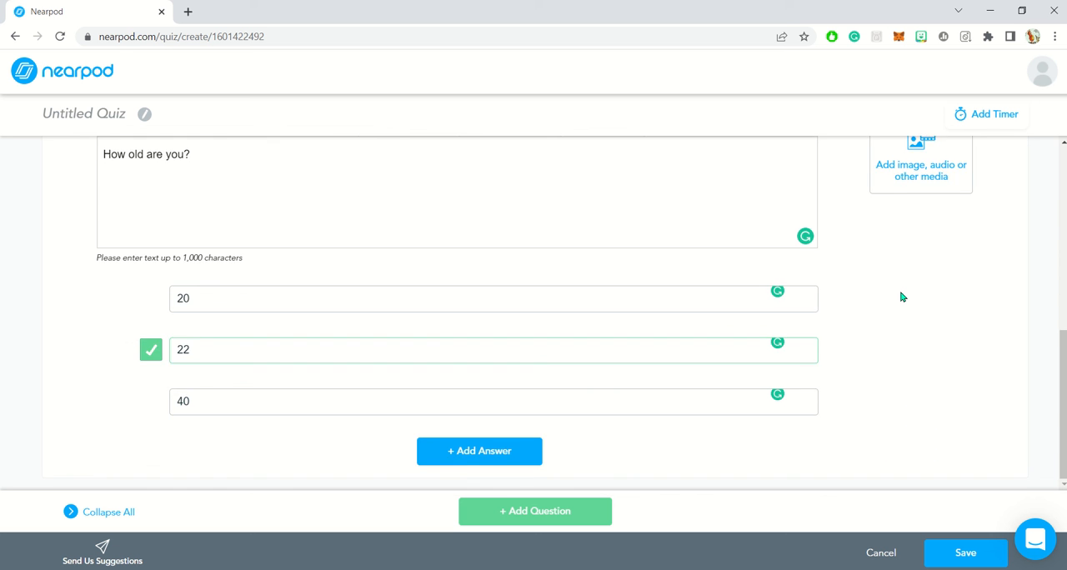
{"action": "scroll", "scroll_direction": "down", "scroll_amount": 3}
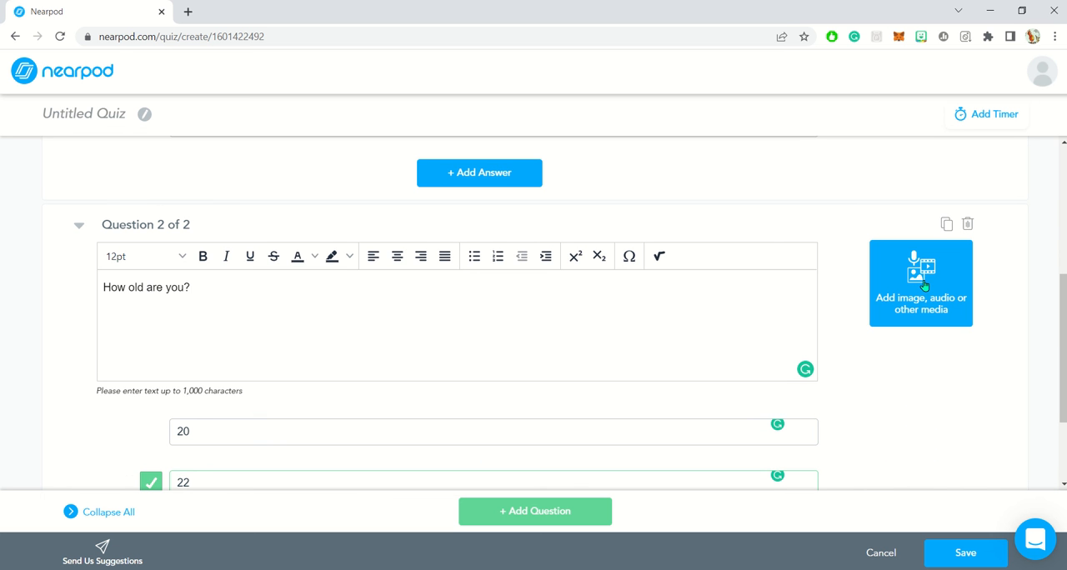
Attach a Google image search result for 'pc' to the second quiz question
{"action": "left_click", "coordinate": [920, 284]}
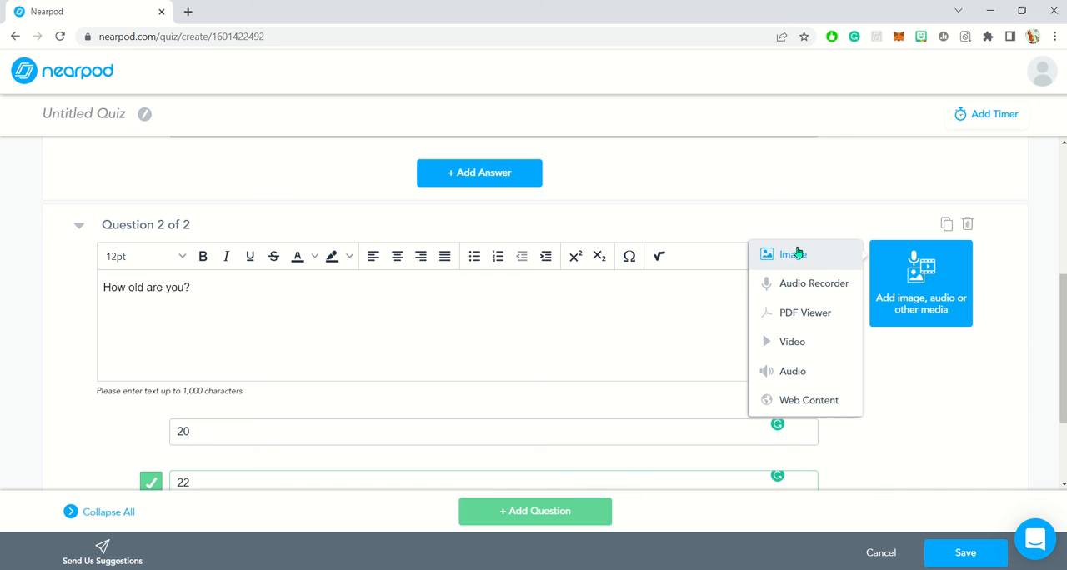
{"action": "mouse_move", "coordinate": [805, 326]}
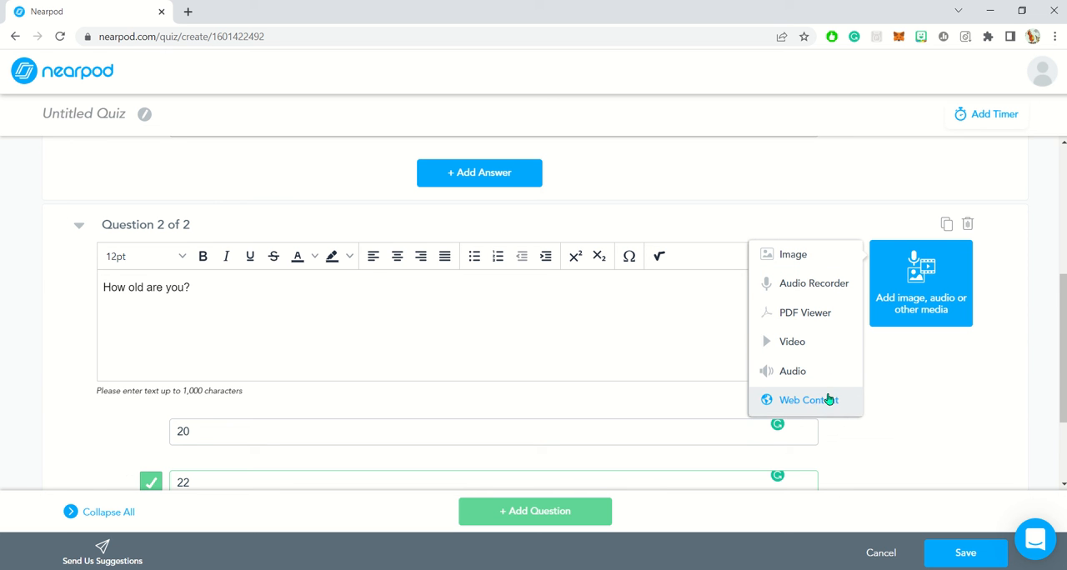
{"action": "left_click", "coordinate": [794, 254]}
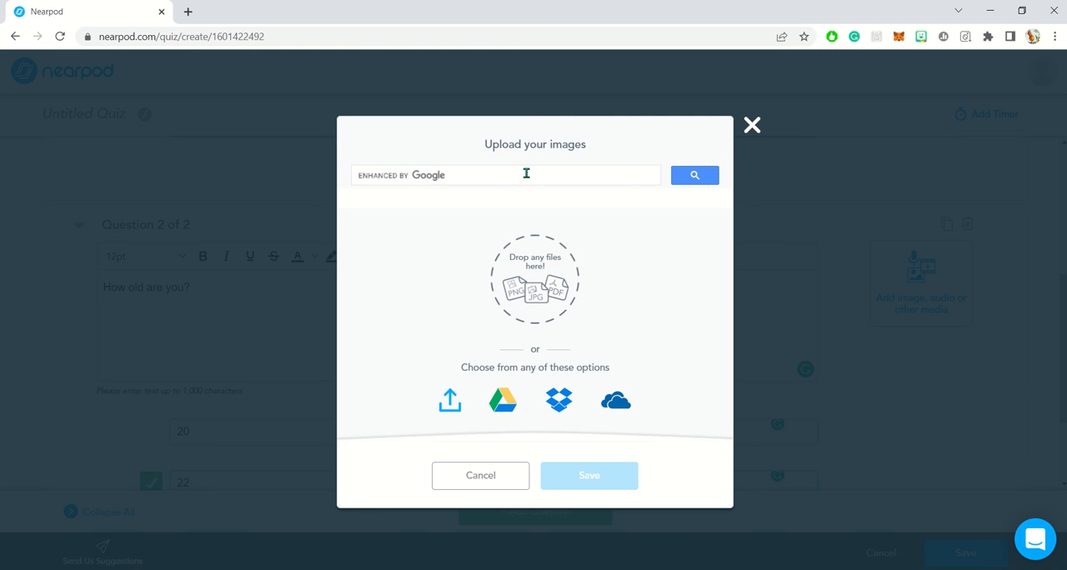
{"action": "type", "text": "pc"}
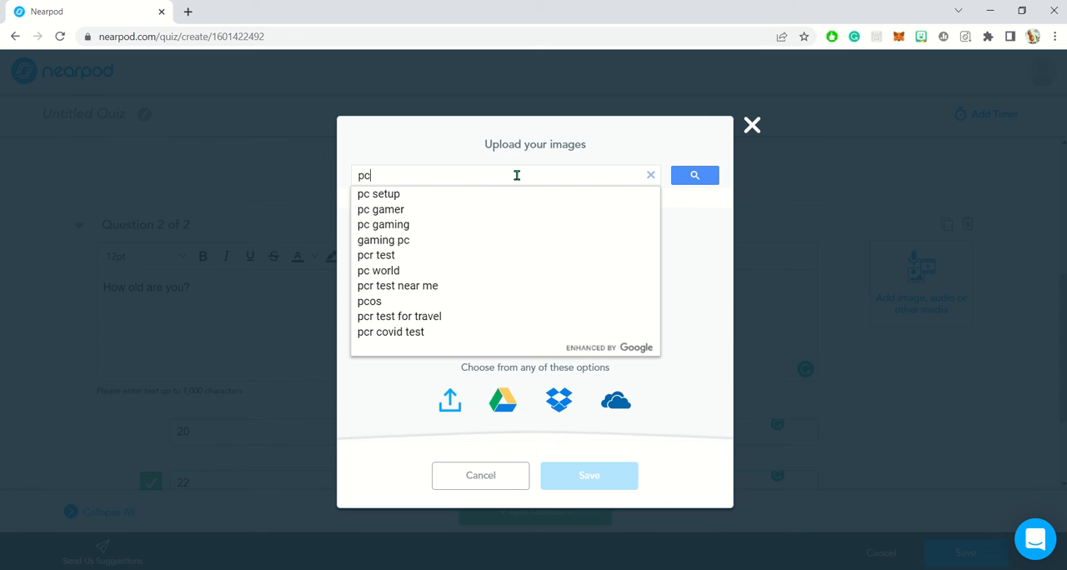
{"action": "left_click", "coordinate": [693, 175]}
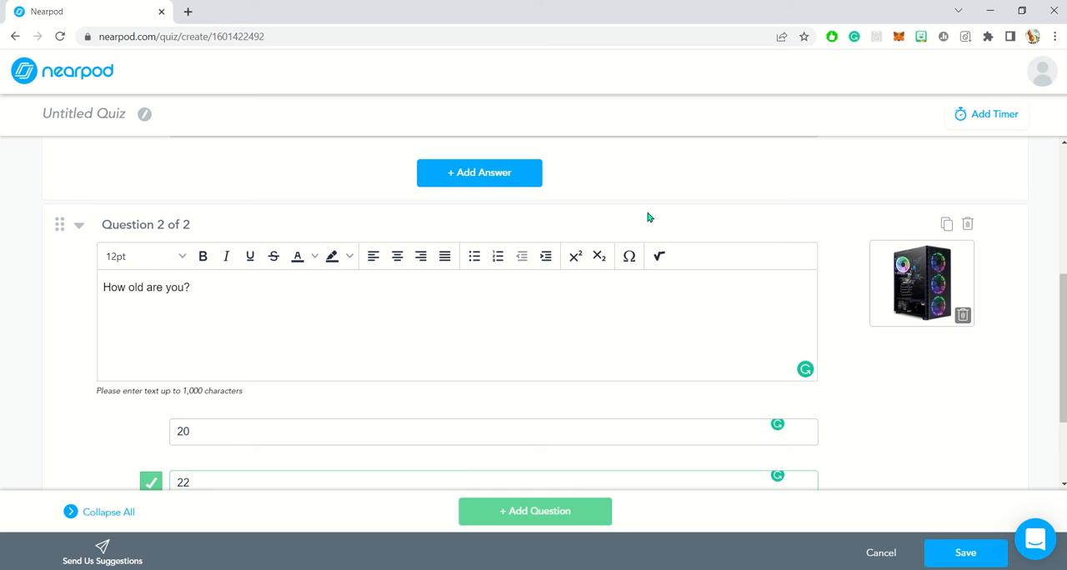
{"action": "mouse_move", "coordinate": [940, 330]}
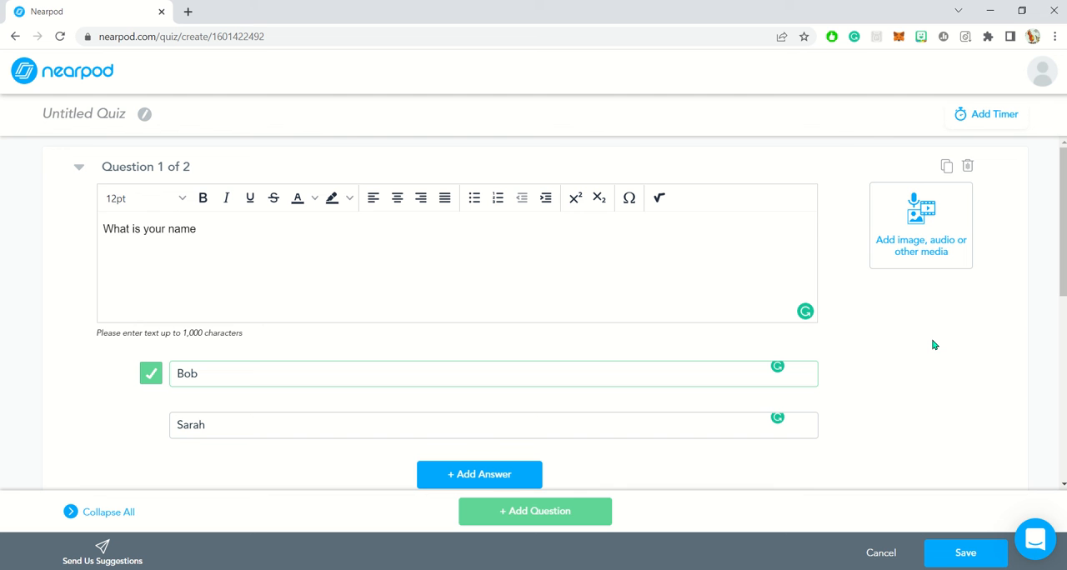
{"action": "mouse_move", "coordinate": [94, 137]}
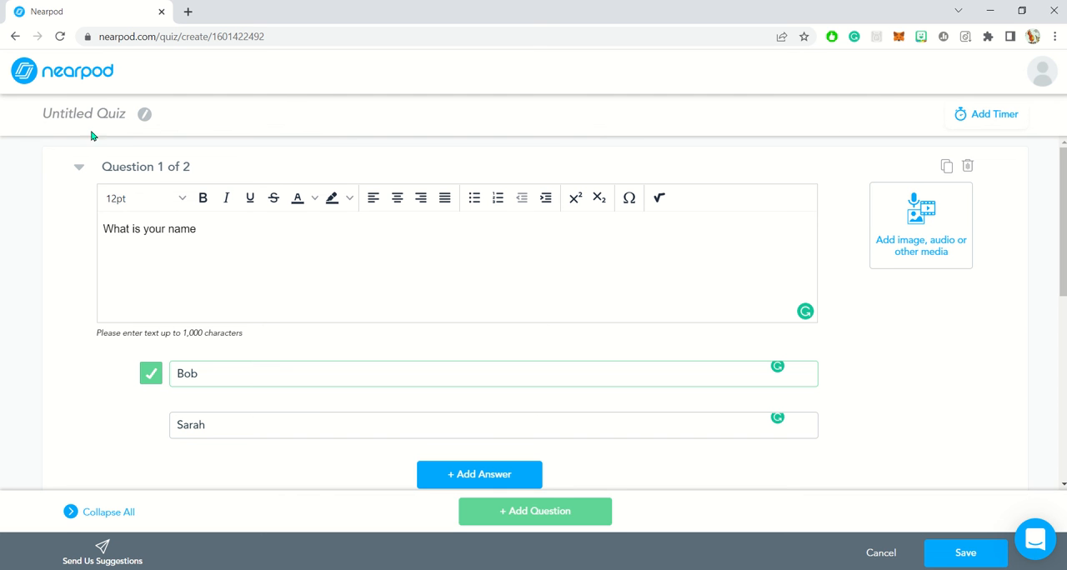
Change the quiz title from 'Untitled Quiz' to 'Test'
{"action": "left_click", "coordinate": [80, 113]}
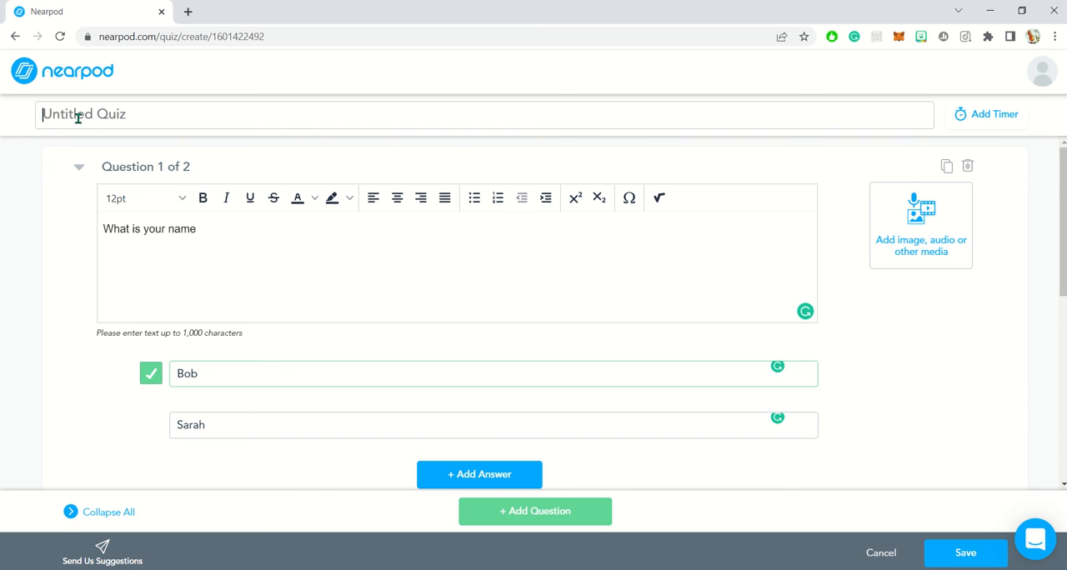
{"action": "type", "text": "Test"}
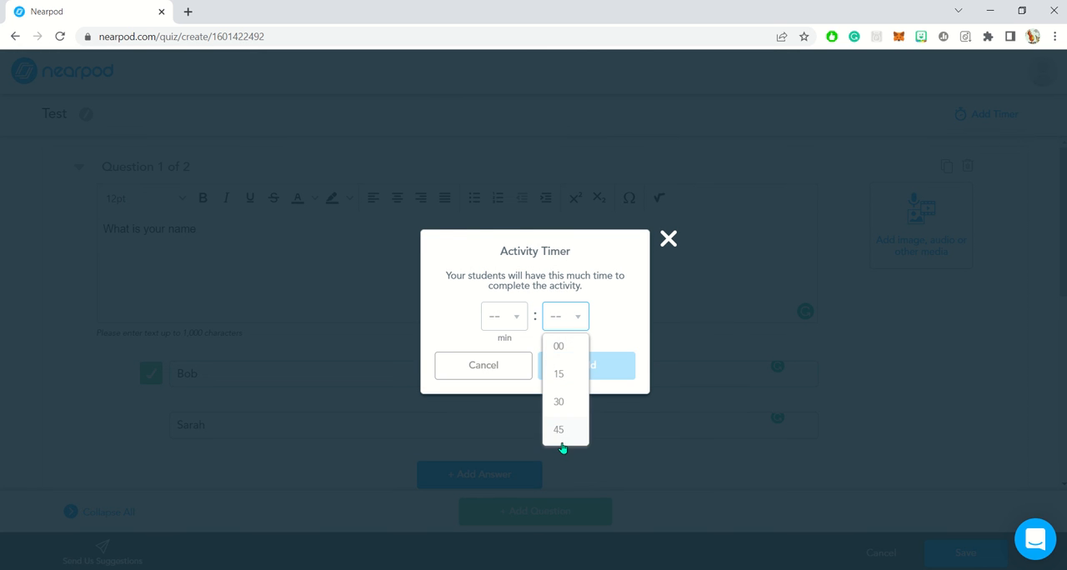
Set a 45-second quiz timer and save the quiz to the lesson
{"action": "left_click", "coordinate": [560, 430]}
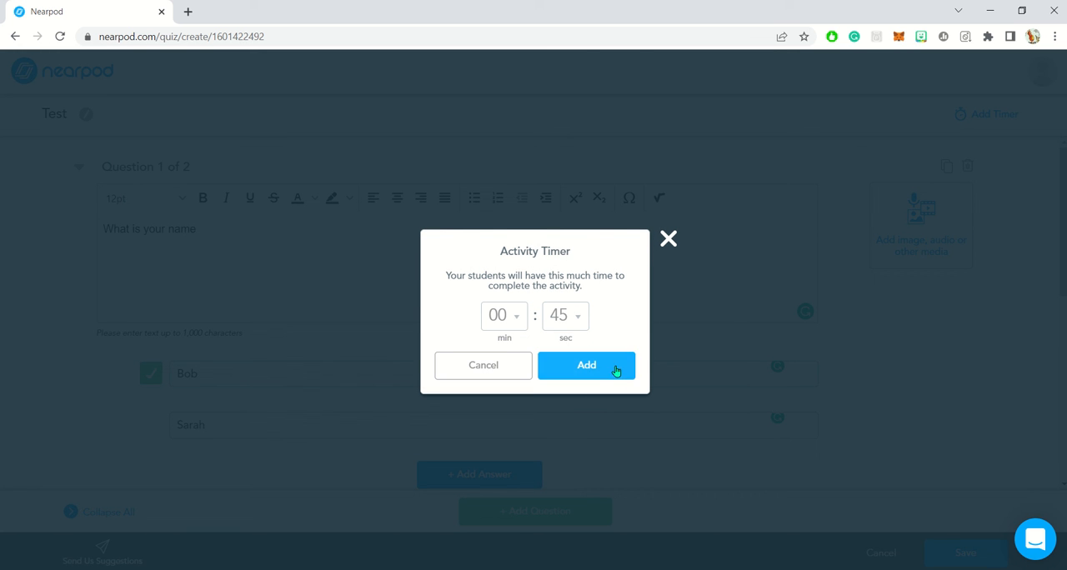
{"action": "left_click", "coordinate": [587, 365]}
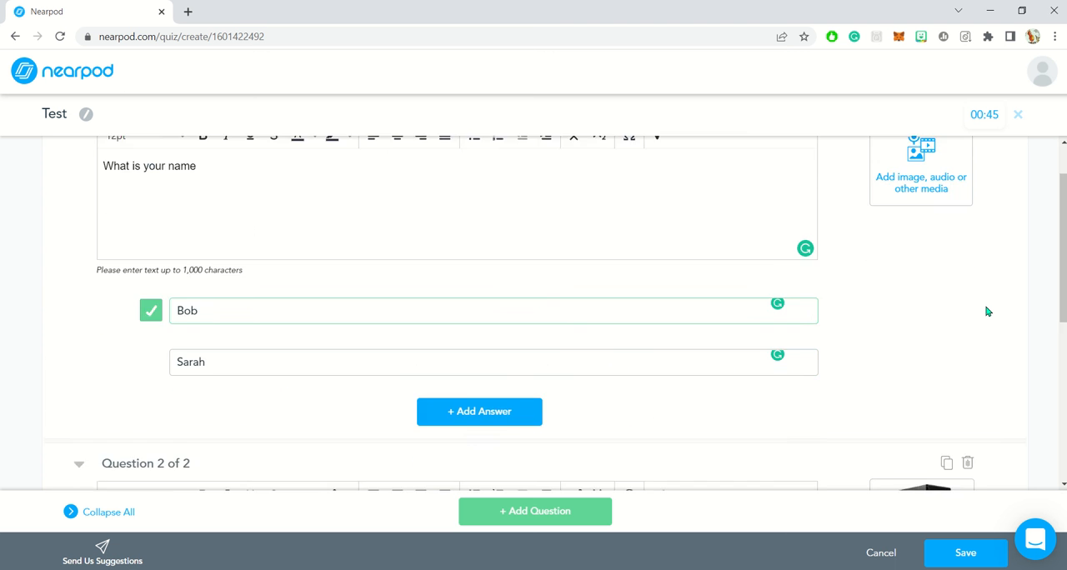
{"action": "scroll", "scroll_direction": "down", "scroll_amount": 3}
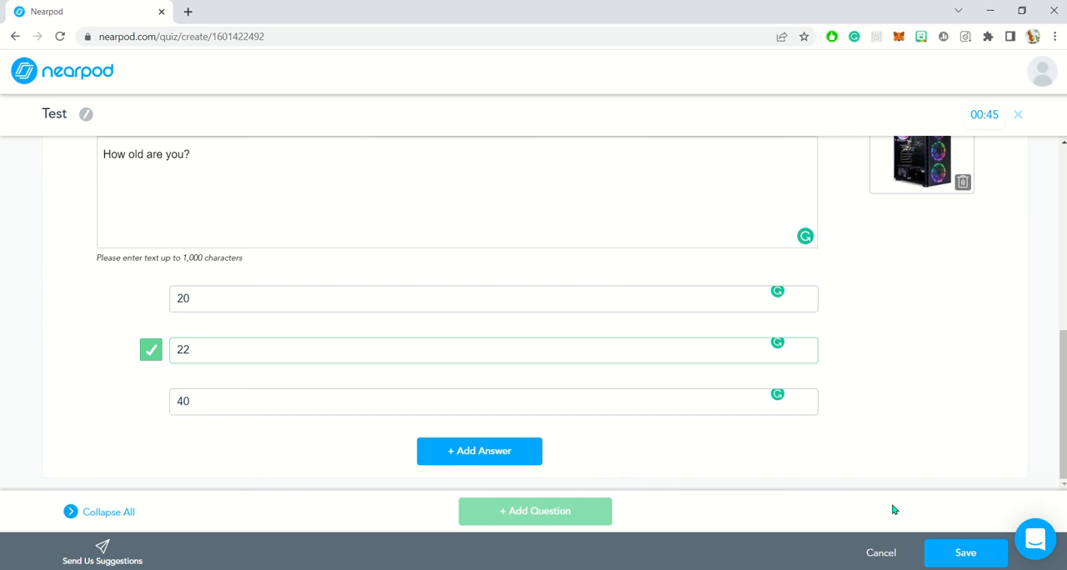
{"action": "left_click", "coordinate": [965, 553]}
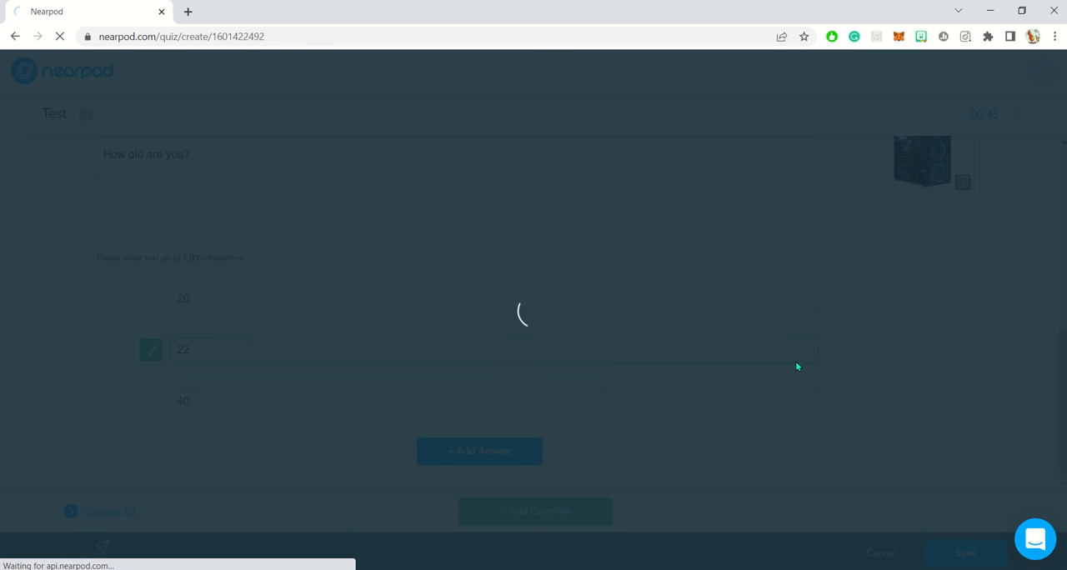